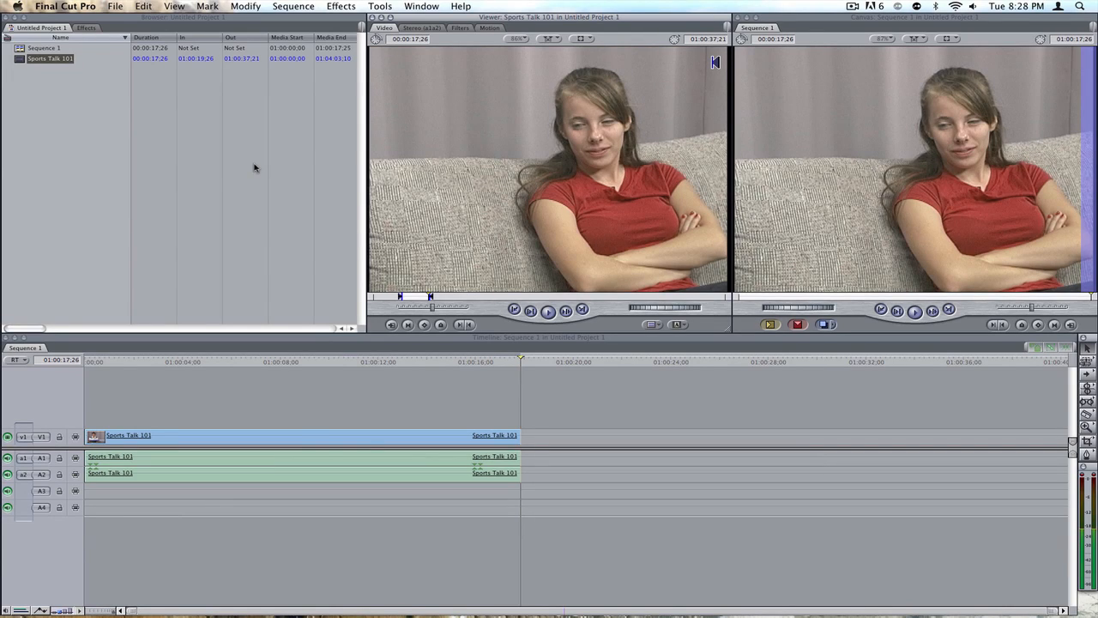
{"action": "mouse_move", "coordinate": [242, 186]}
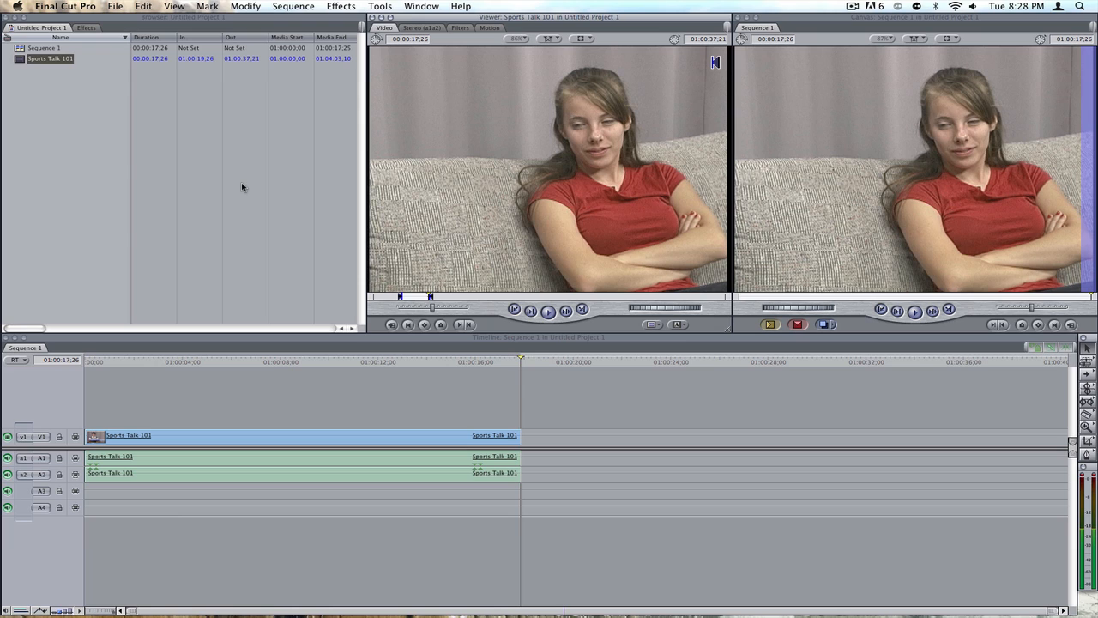
{"action": "mouse_move", "coordinate": [359, 317]}
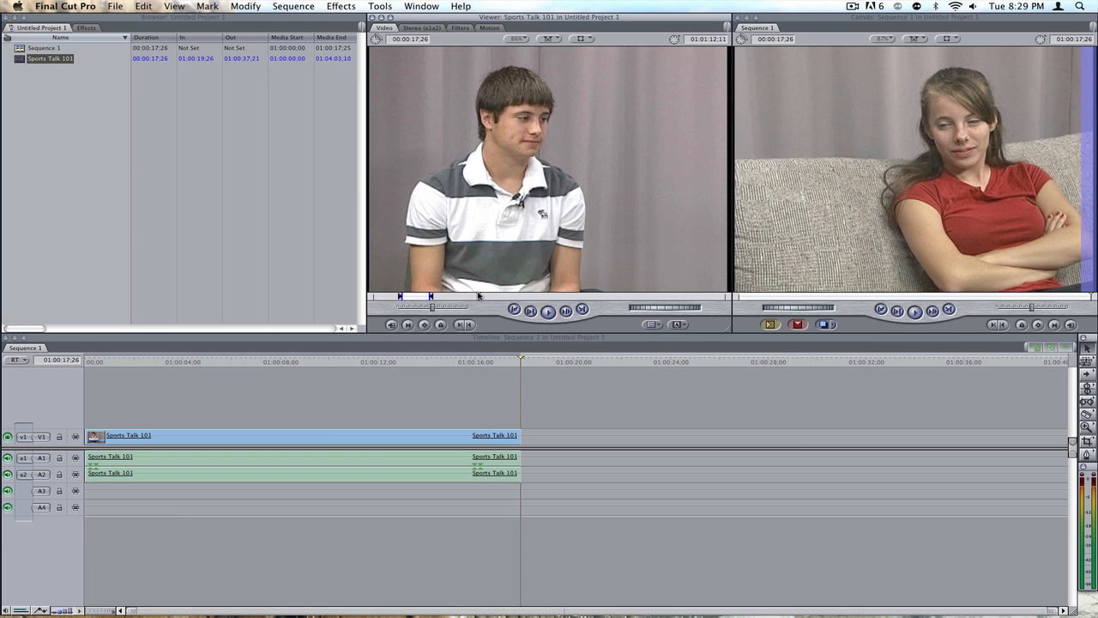
{"action": "mouse_move", "coordinate": [516, 366]}
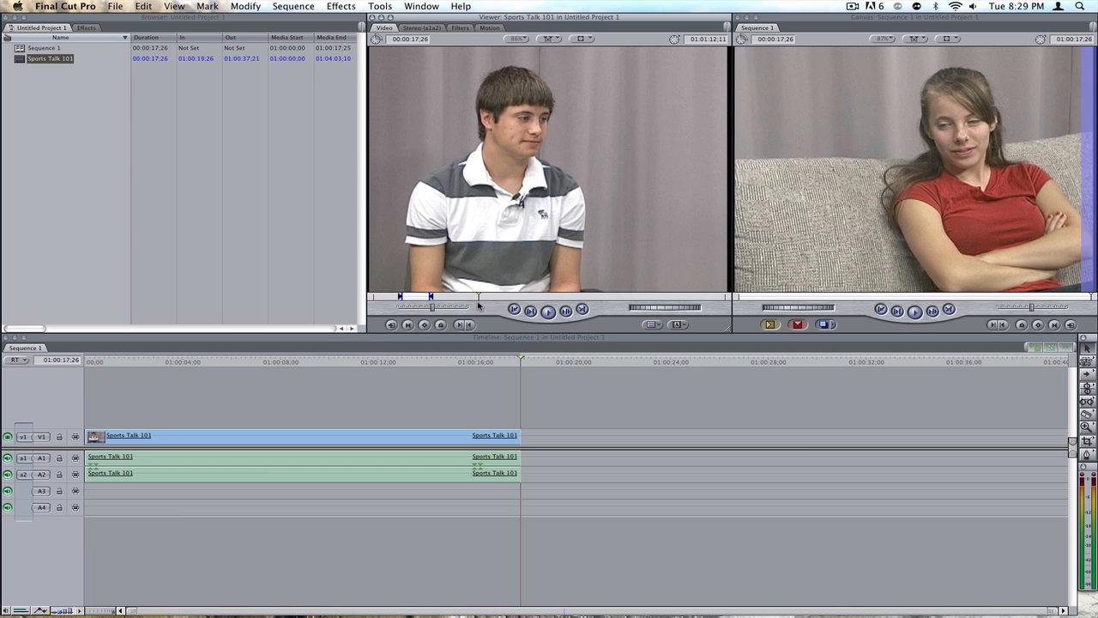
{"action": "mouse_move", "coordinate": [469, 299]}
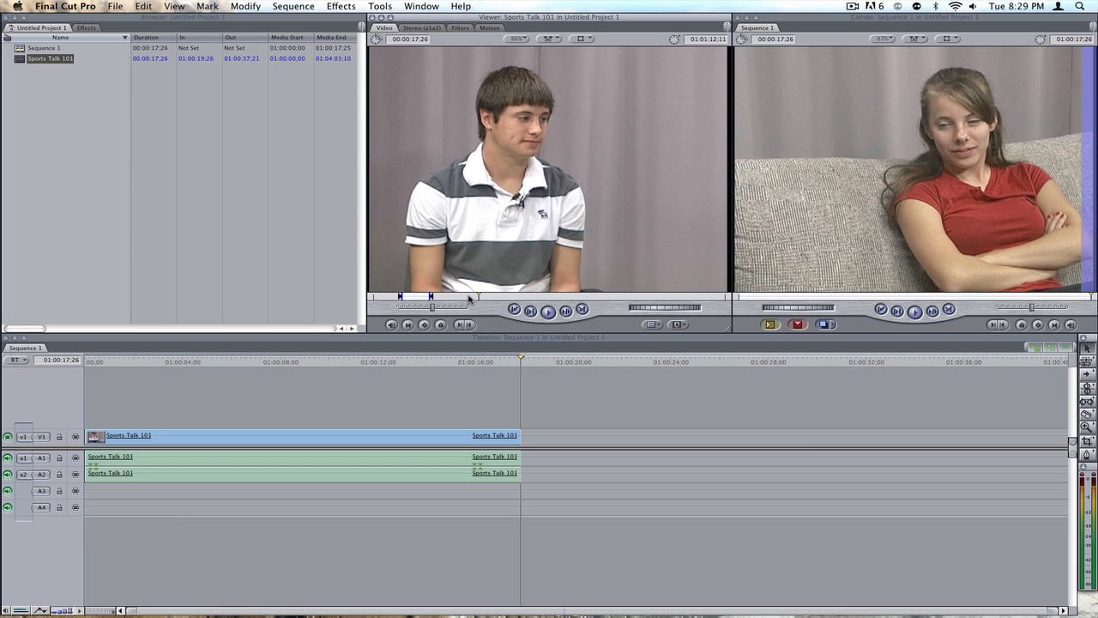
Step: Skim the Sequence 1 playhead into the first clip to the wide shot of both hosts
{"action": "left_click", "coordinate": [424, 361]}
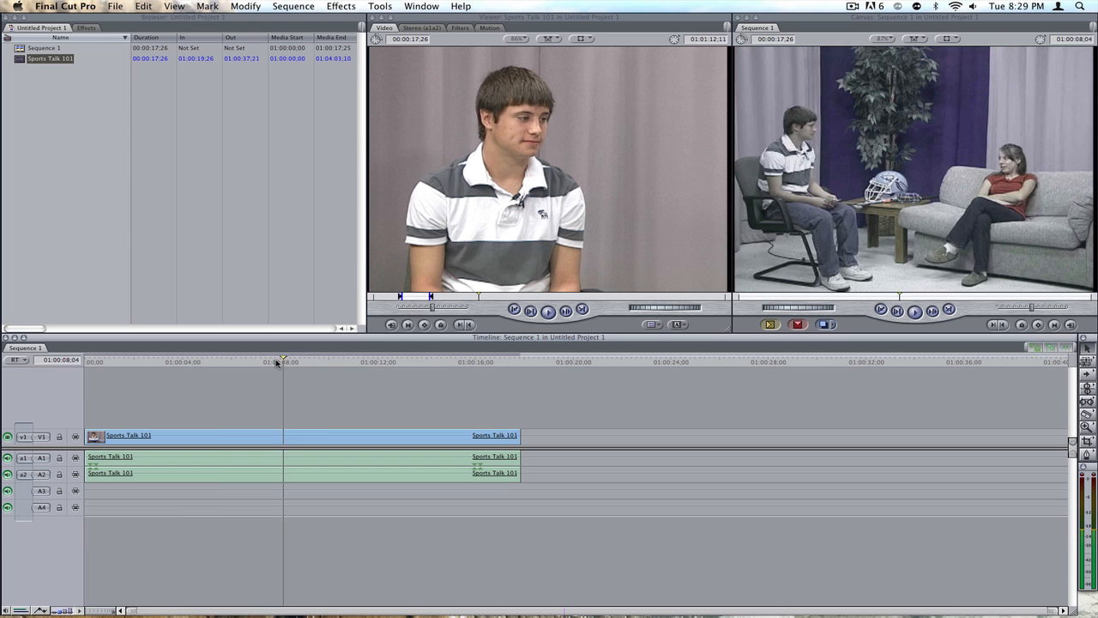
{"action": "left_click_drag", "start_coordinate": [283, 361], "coordinate": [122, 360]}
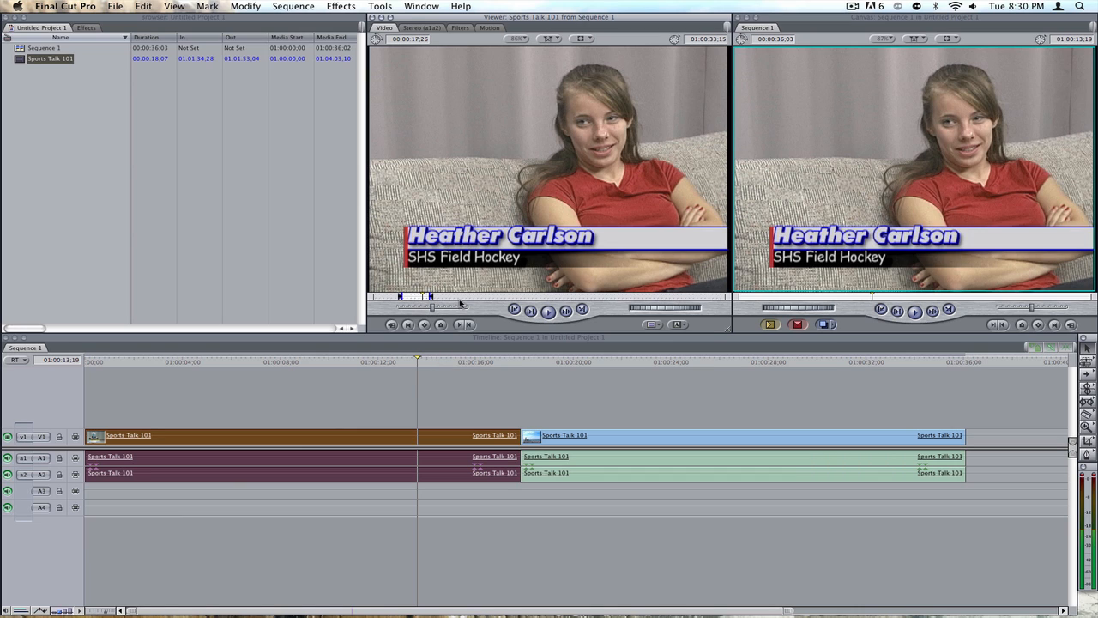
{"action": "mouse_move", "coordinate": [465, 323]}
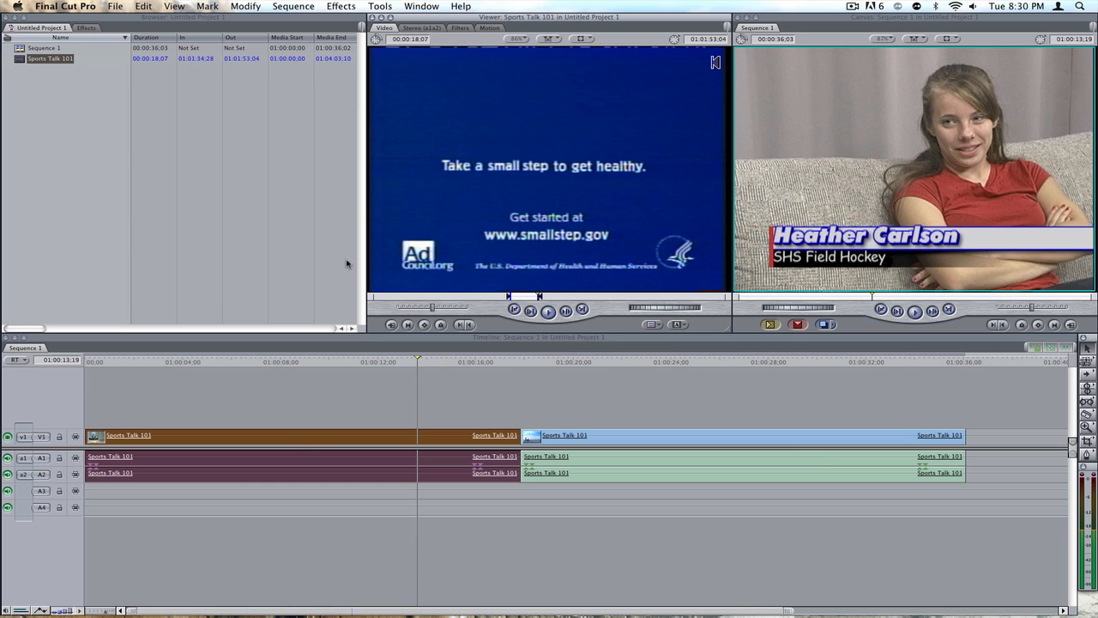
{"action": "mouse_move", "coordinate": [446, 413]}
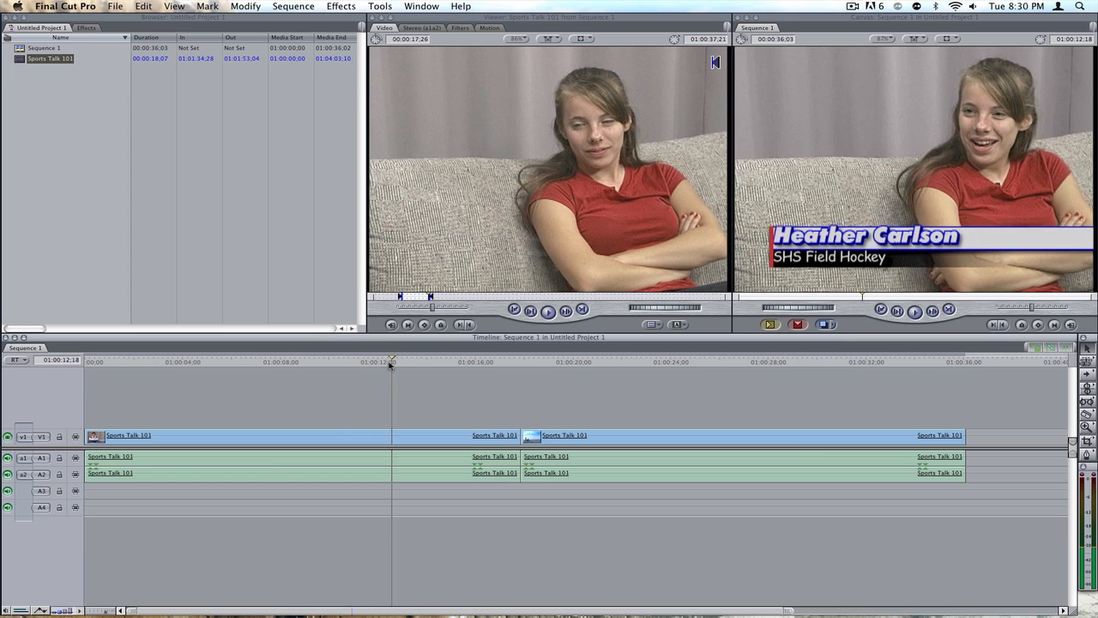
Step: Match-frame the sequence frame to its source clip and skim for new footage of the girl
{"action": "left_click", "coordinate": [370, 361]}
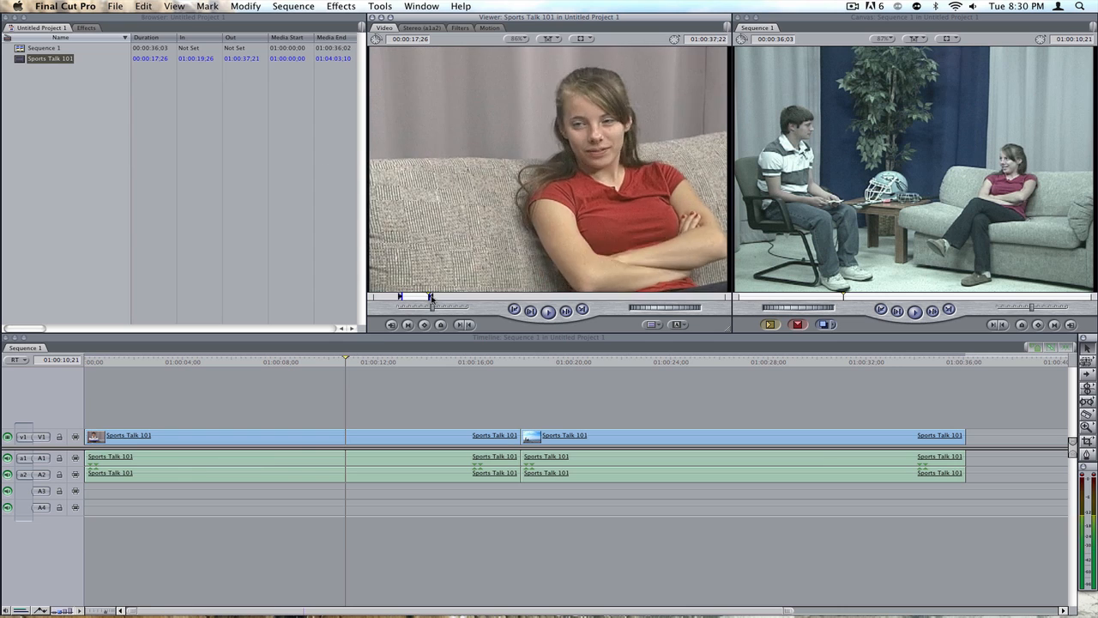
{"action": "left_click_drag", "start_coordinate": [429, 298], "coordinate": [440, 298]}
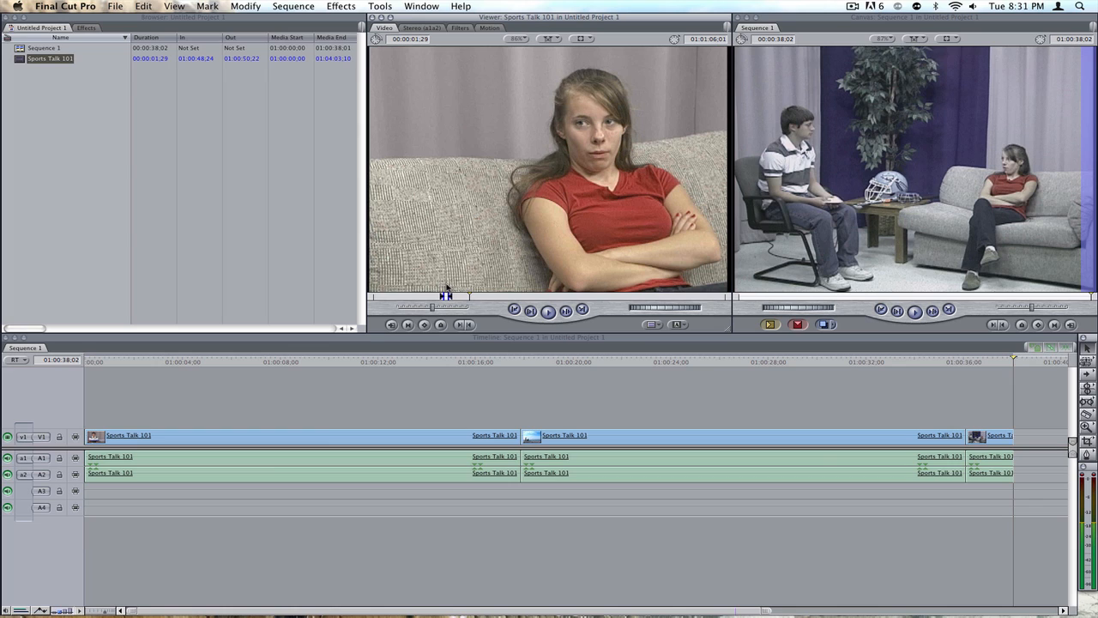
{"action": "mouse_move", "coordinate": [459, 222]}
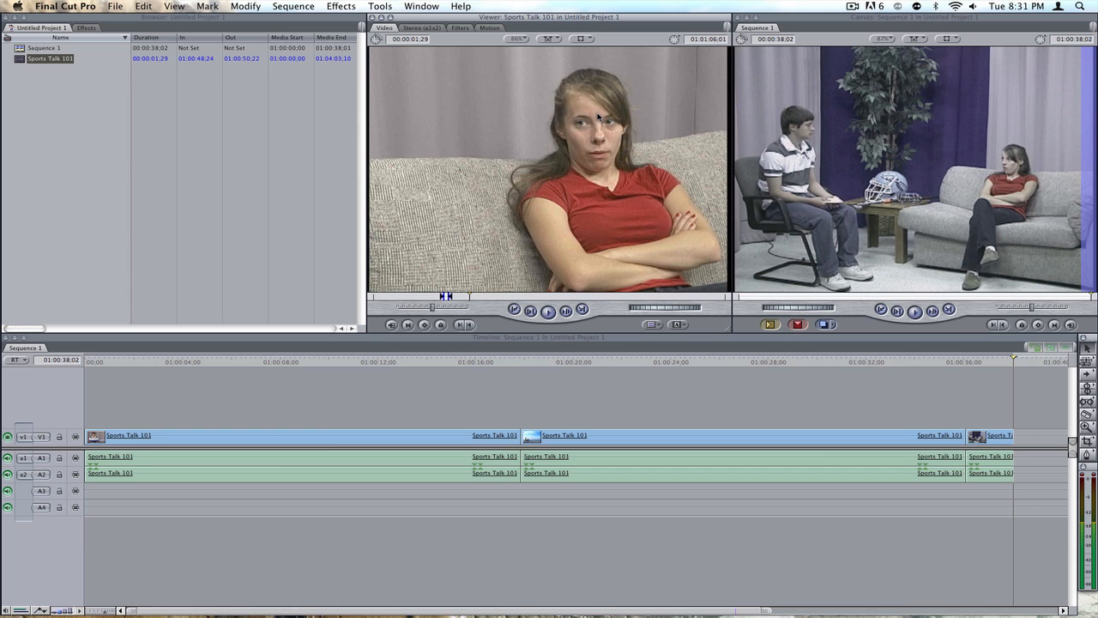
{"action": "mouse_move", "coordinate": [264, 117]}
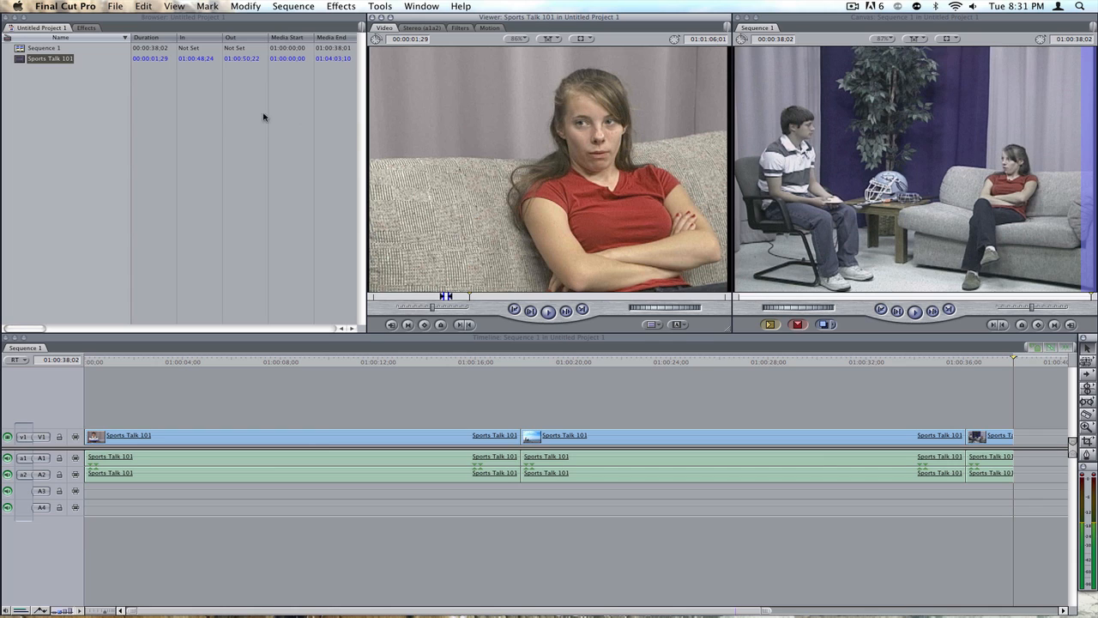
{"action": "mouse_move", "coordinate": [534, 358]}
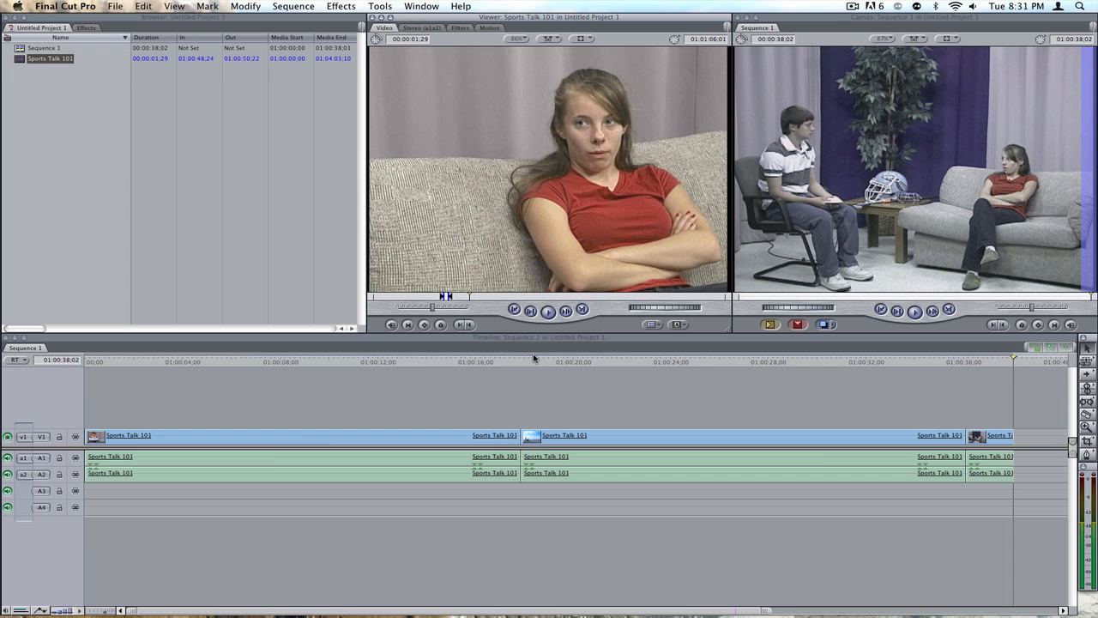
{"action": "left_click", "coordinate": [575, 365]}
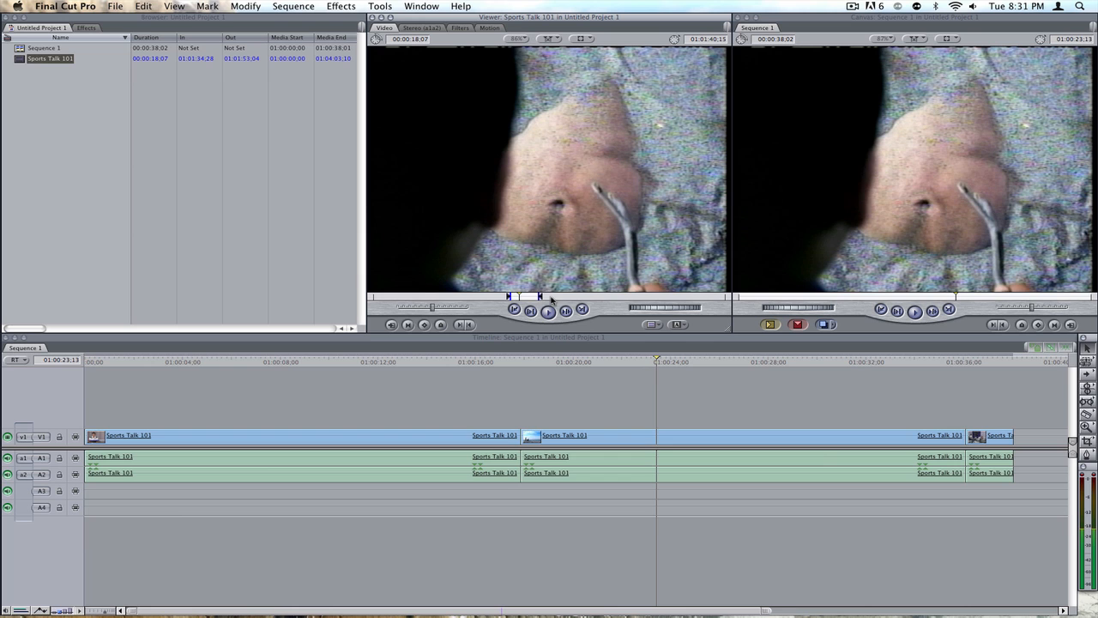
Step: Open the second sequence clip and advance to about 26 seconds, on the boy's close-up
{"action": "left_click", "coordinate": [566, 435]}
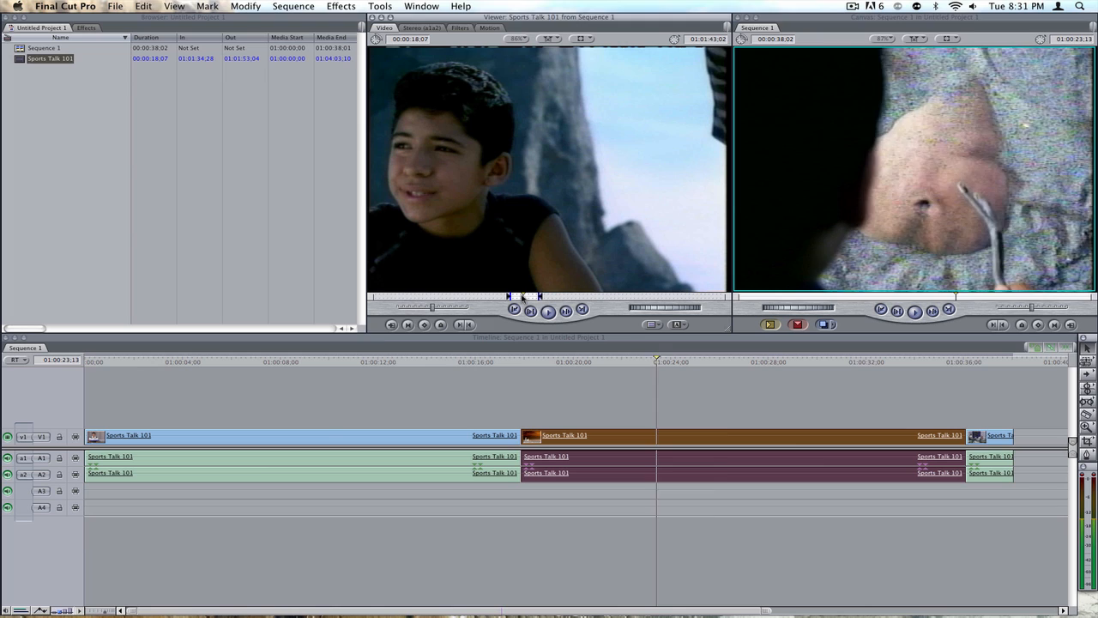
{"action": "left_click", "coordinate": [717, 368]}
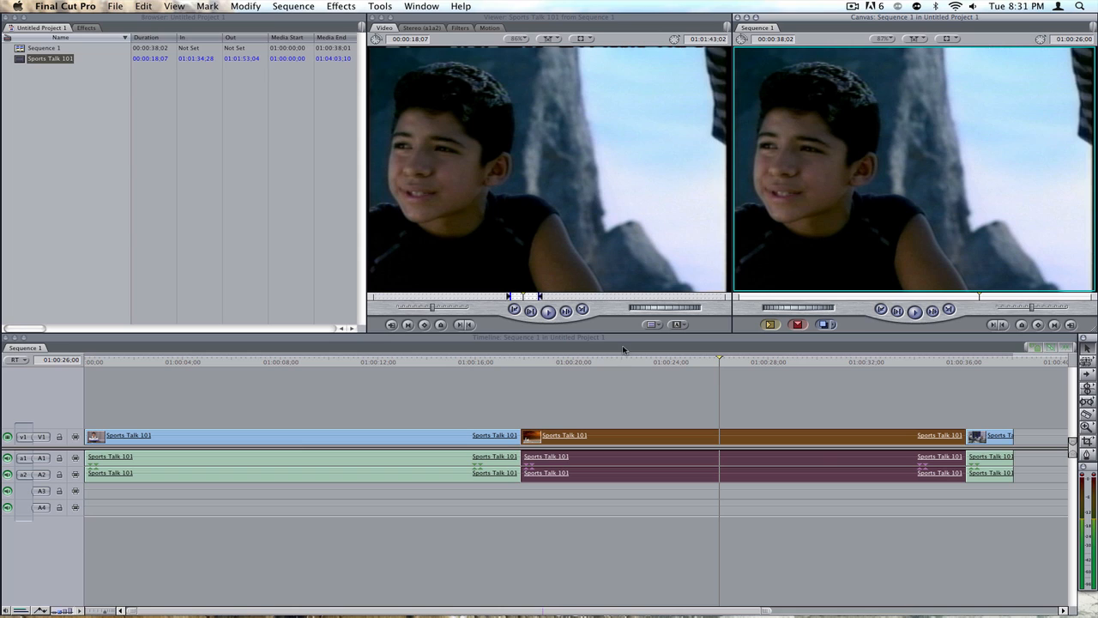
{"action": "mouse_move", "coordinate": [628, 399]}
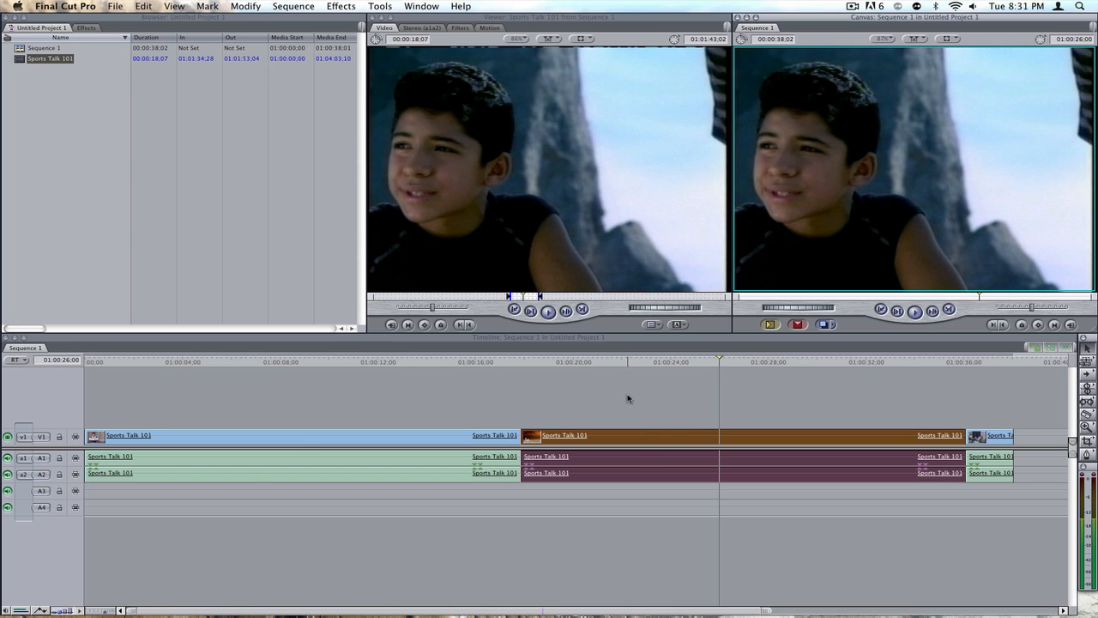